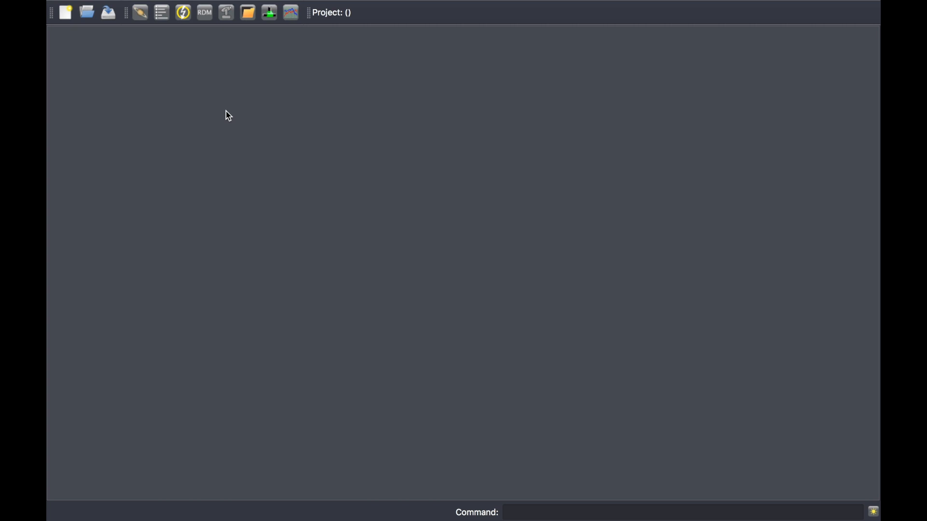
{"action": "mouse_move", "coordinate": [293, 30]}
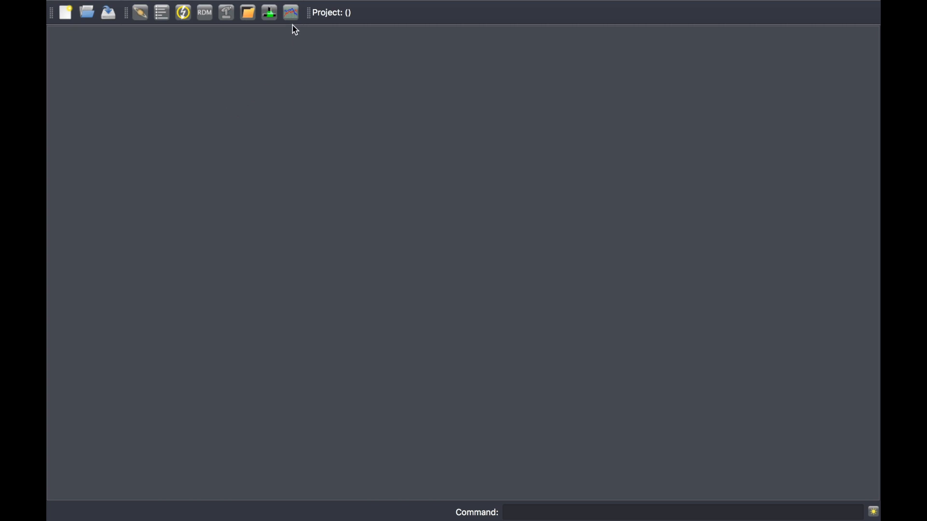
{"action": "mouse_move", "coordinate": [290, 13]}
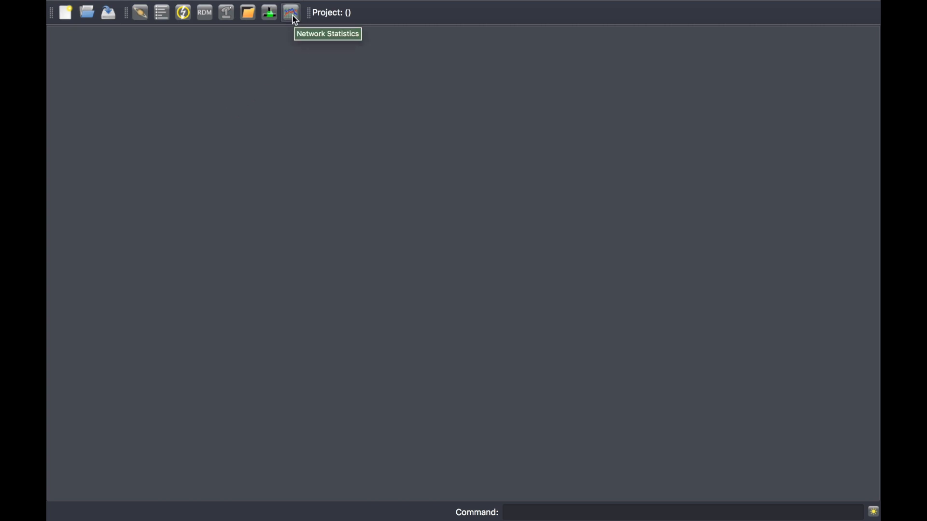
Open Network Statistics to view ArtNet bandwidth (3.84 Kbps), packet count and 1 Gbps speed.
{"action": "left_click", "coordinate": [288, 13]}
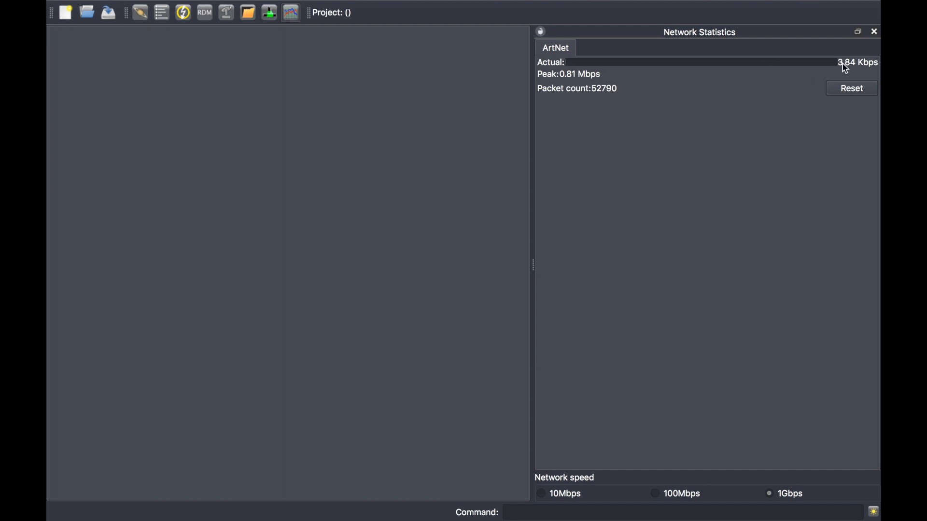
{"action": "mouse_move", "coordinate": [491, 62]}
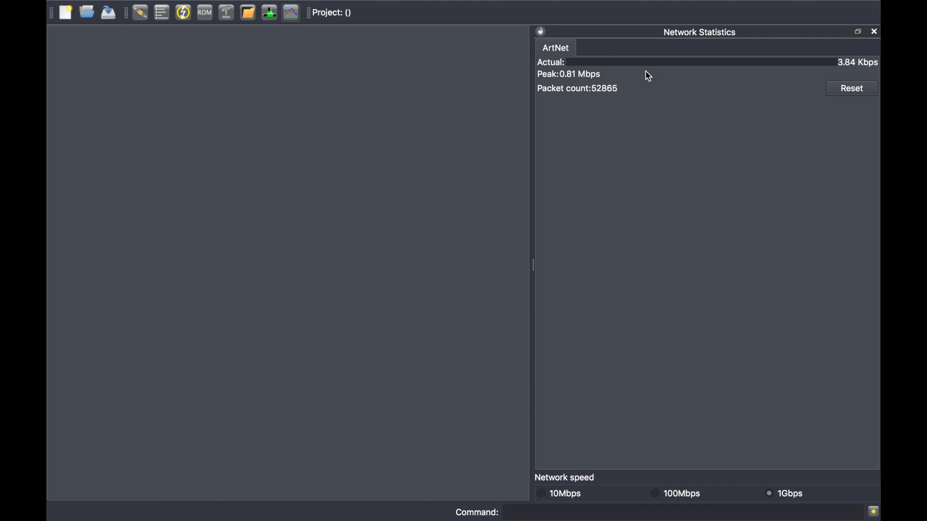
{"action": "mouse_move", "coordinate": [638, 494]}
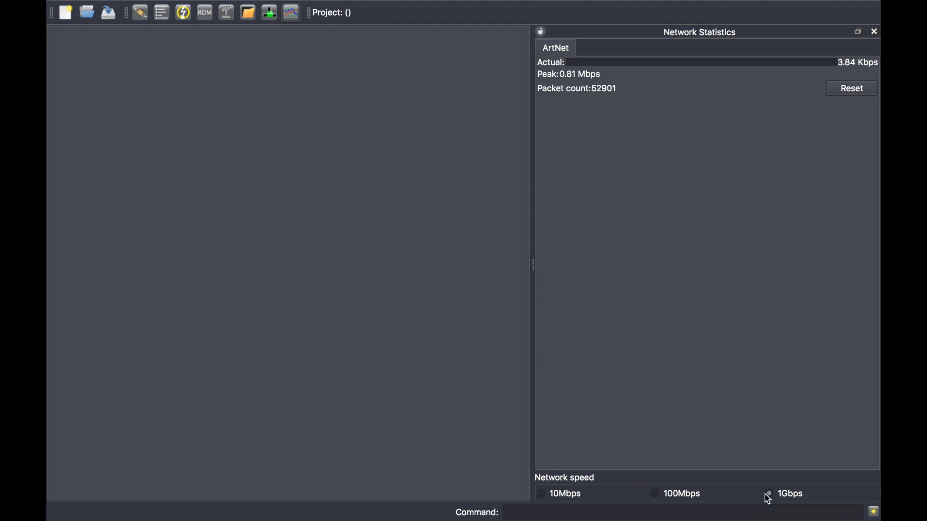
{"action": "mouse_move", "coordinate": [773, 500]}
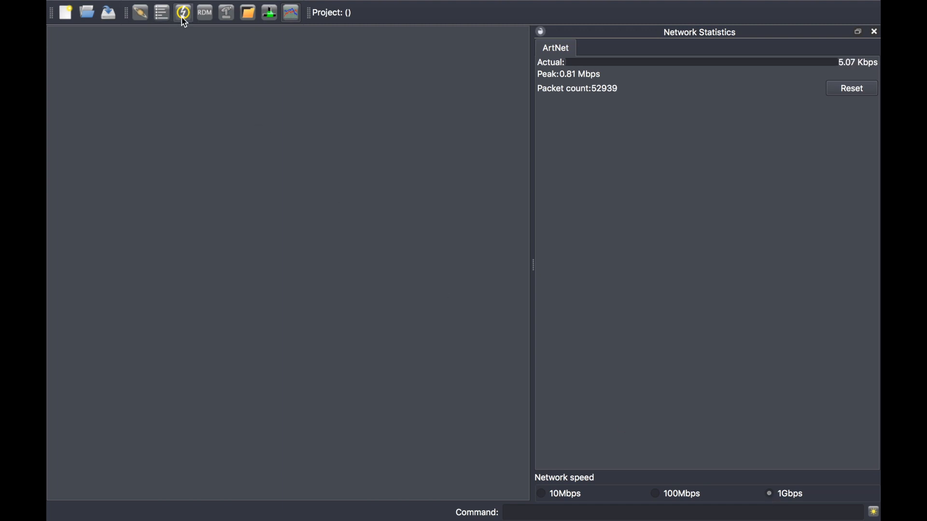
In the DMX Generator, set the Demo generator to universes 100–200 with the Ramp function.
{"action": "left_click", "coordinate": [183, 12]}
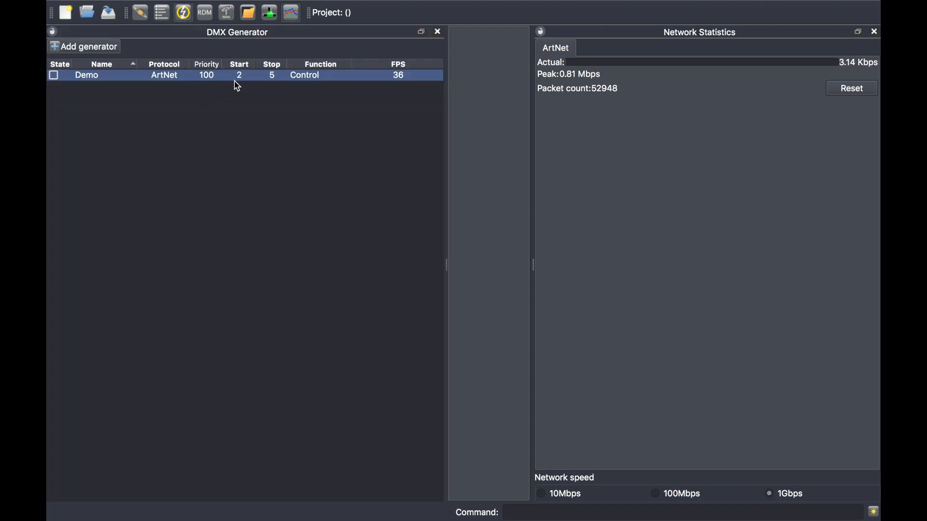
{"action": "double_click", "coordinate": [239, 75]}
{"action": "type", "text": "100"}
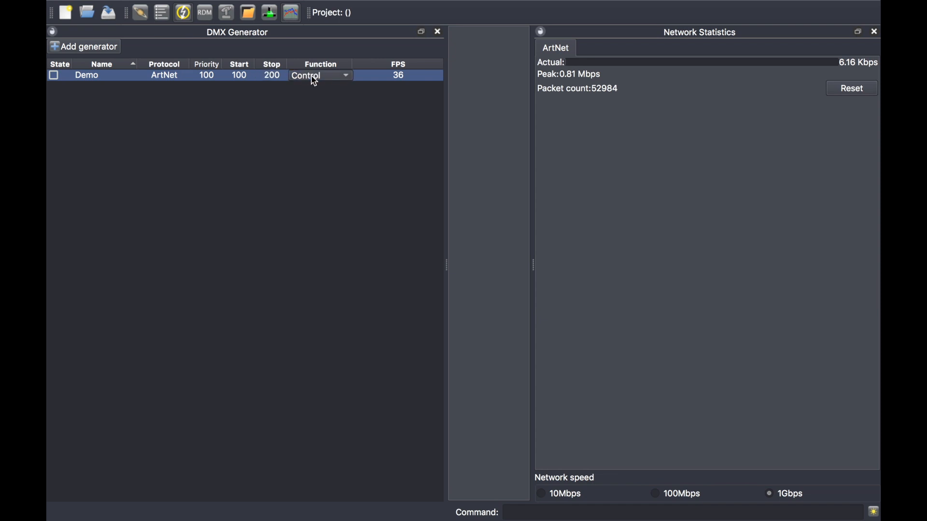
{"action": "left_click", "coordinate": [320, 76]}
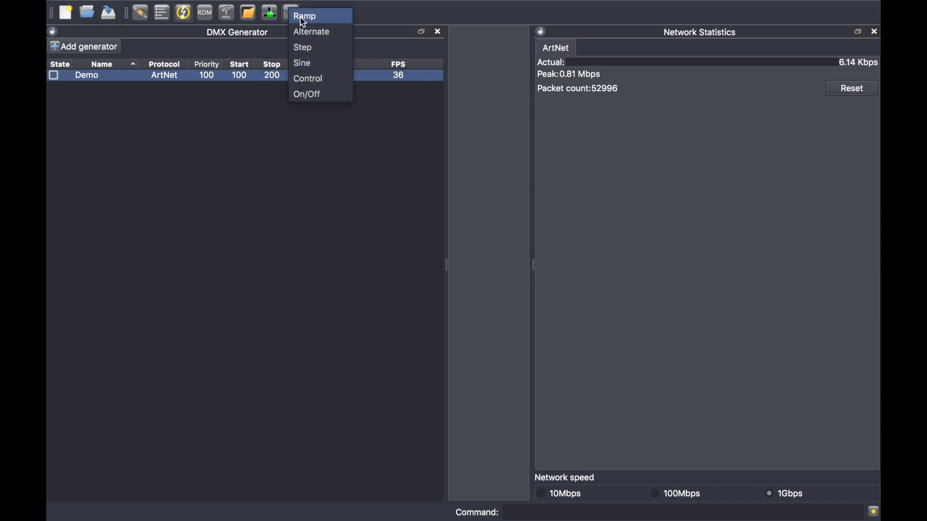
{"action": "left_click", "coordinate": [303, 16]}
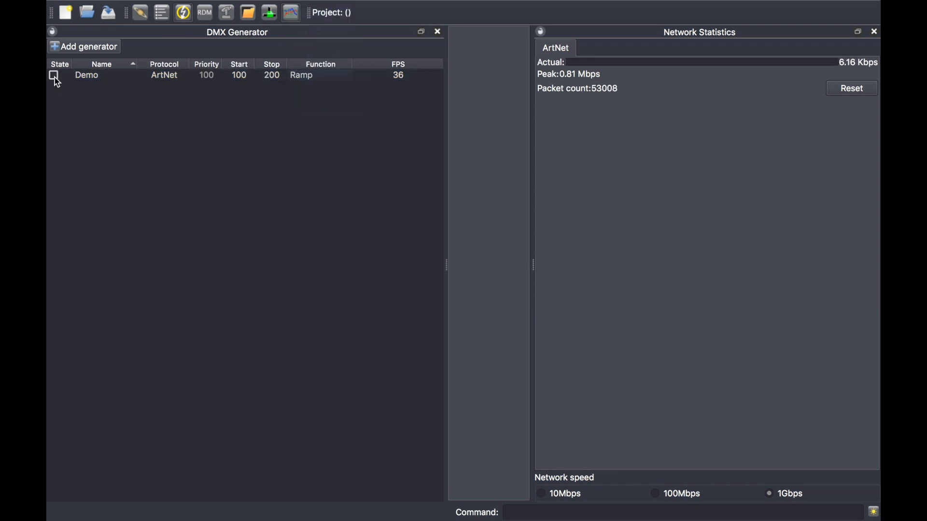
Enable the Demo generator's State checkbox so ArtNet traffic reaches 15.18 Mbps.
{"action": "left_click", "coordinate": [54, 76]}
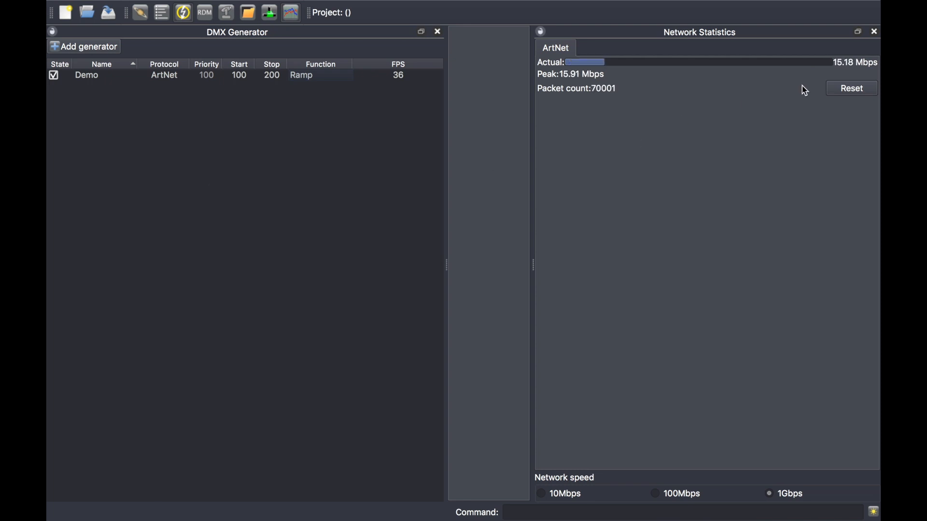
{"action": "mouse_move", "coordinate": [843, 76]}
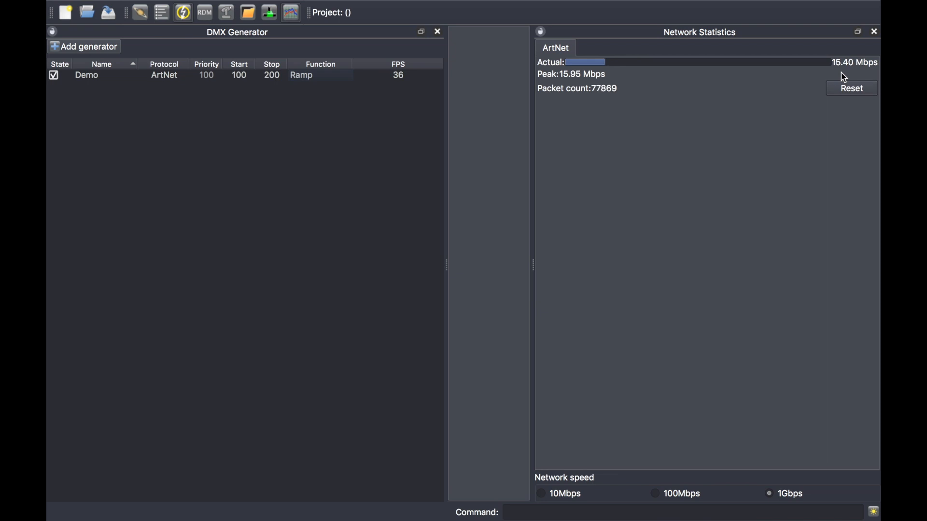